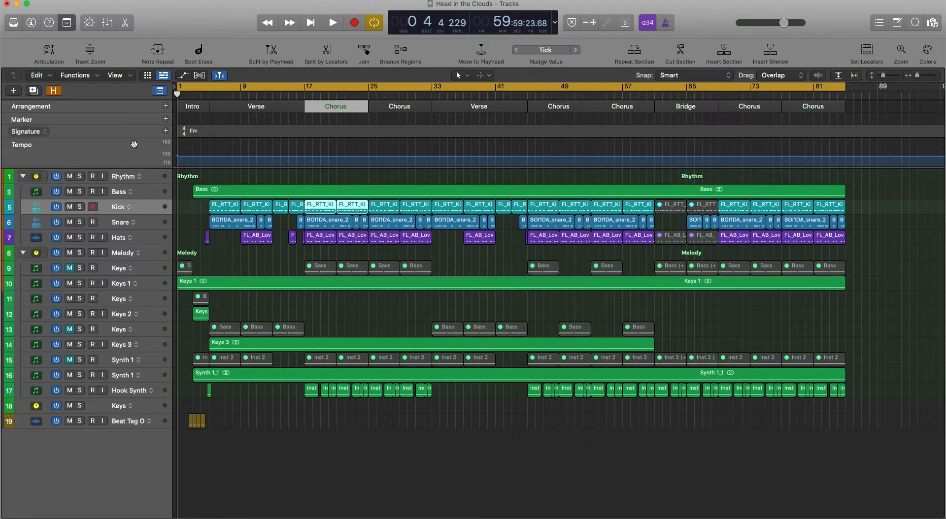
pyautogui.moveTo(122, 175)
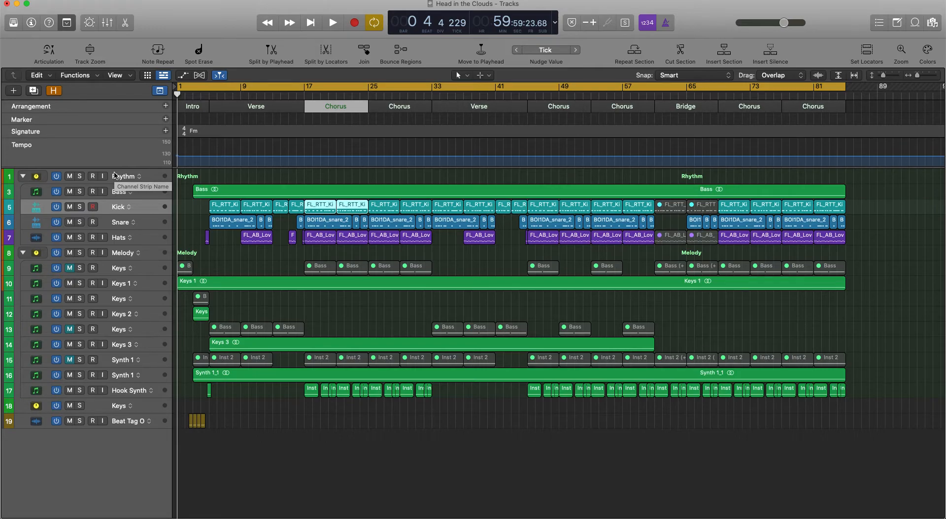
pyautogui.moveTo(109, 192)
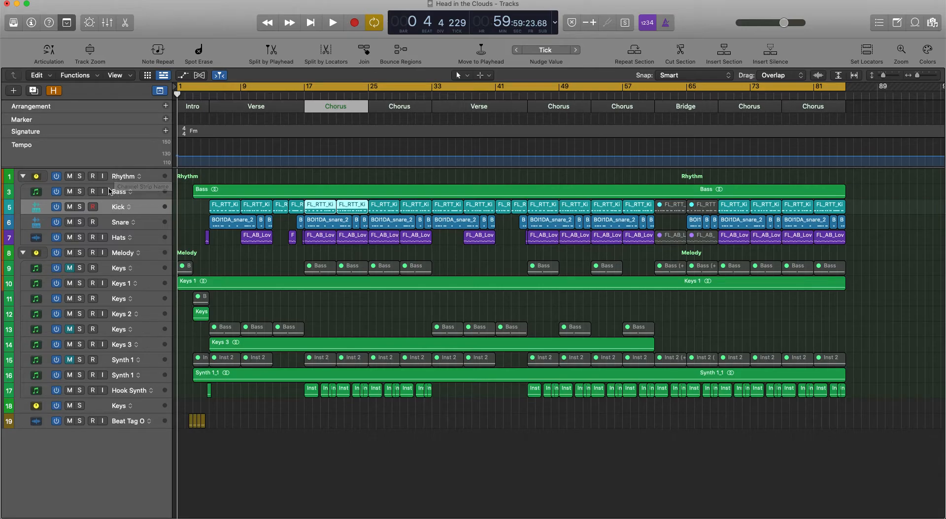
# - Rename the Bass and Kick tracks in the track header
pyautogui.doubleClick(119, 192)
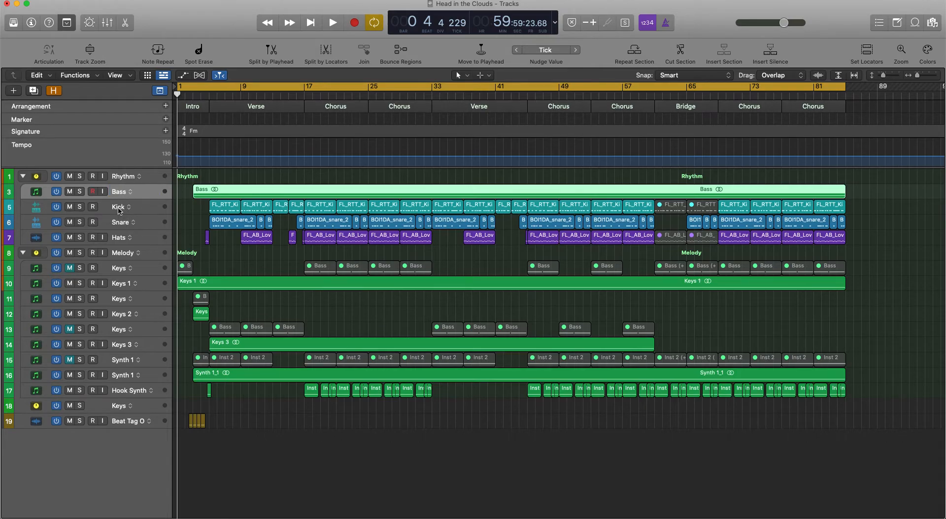
pyautogui.doubleClick(118, 207)
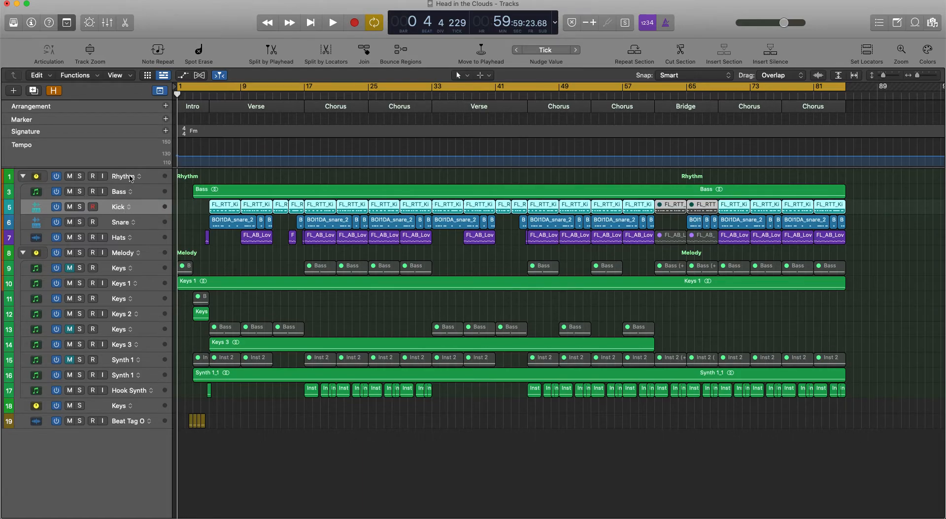
pyautogui.moveTo(123, 197)
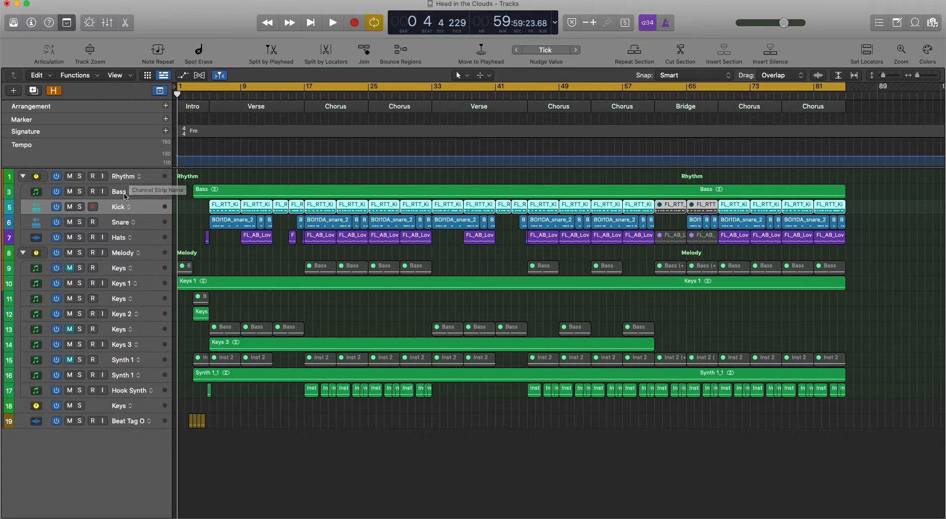
pyautogui.moveTo(119, 222)
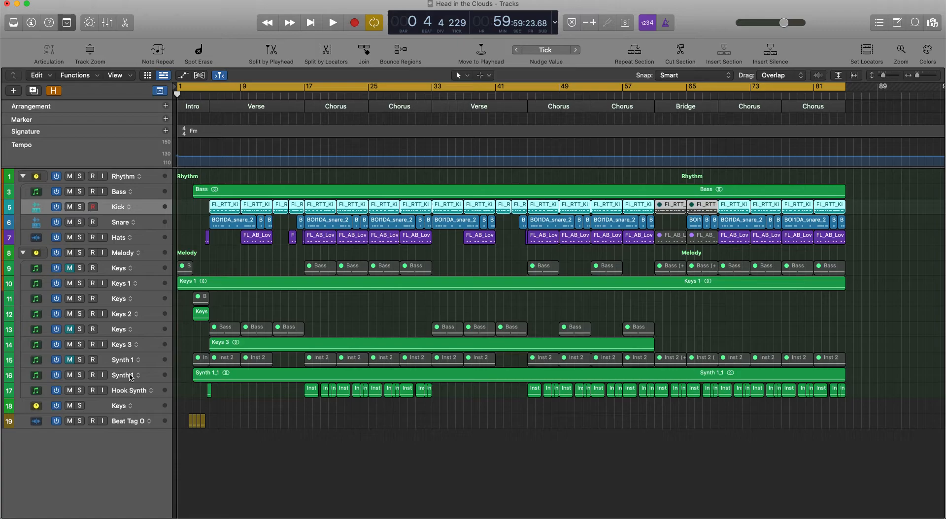
pyautogui.moveTo(124, 406)
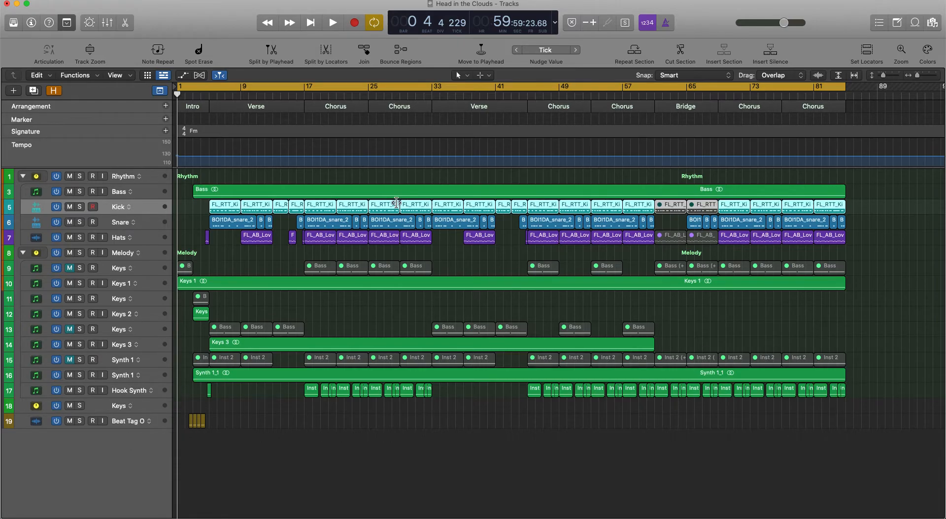
pyautogui.moveTo(360, 150)
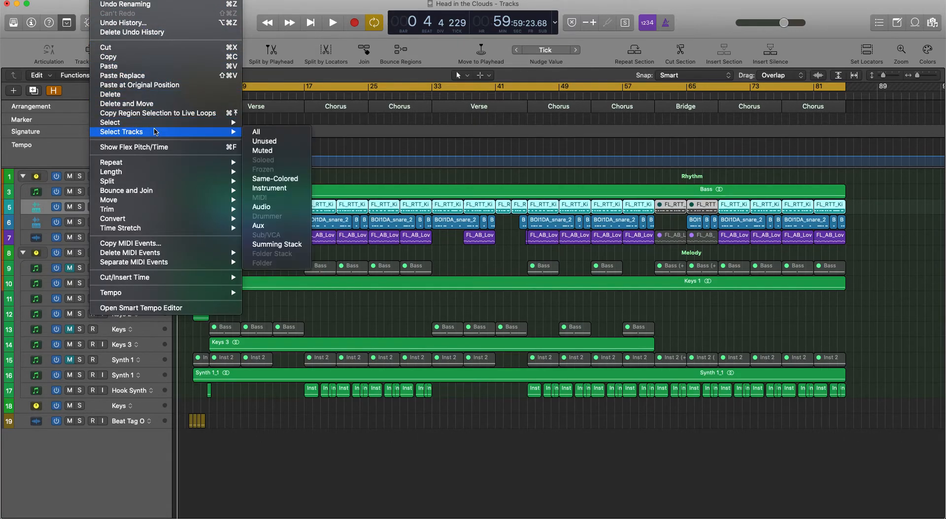
pyautogui.moveTo(110, 122)
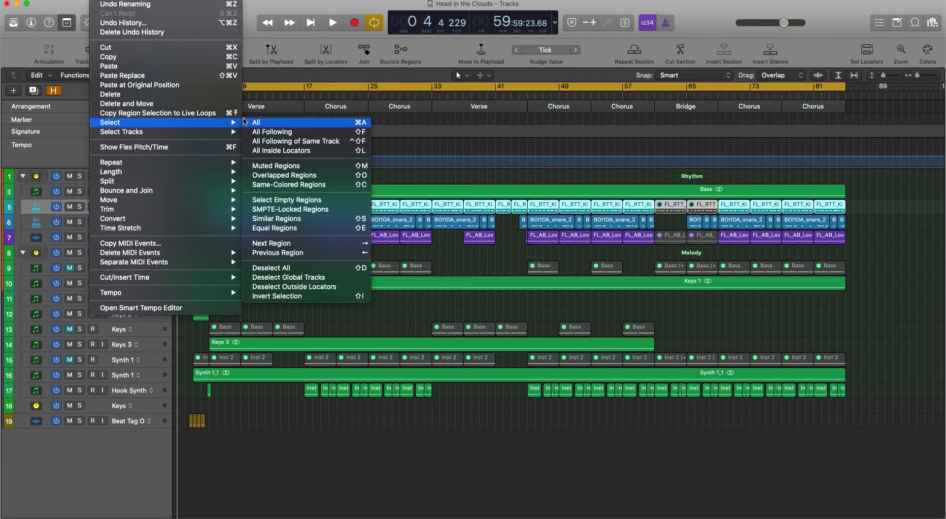
# - Select all 164 regions across every track via Edit > Select > All
pyautogui.click(256, 122)
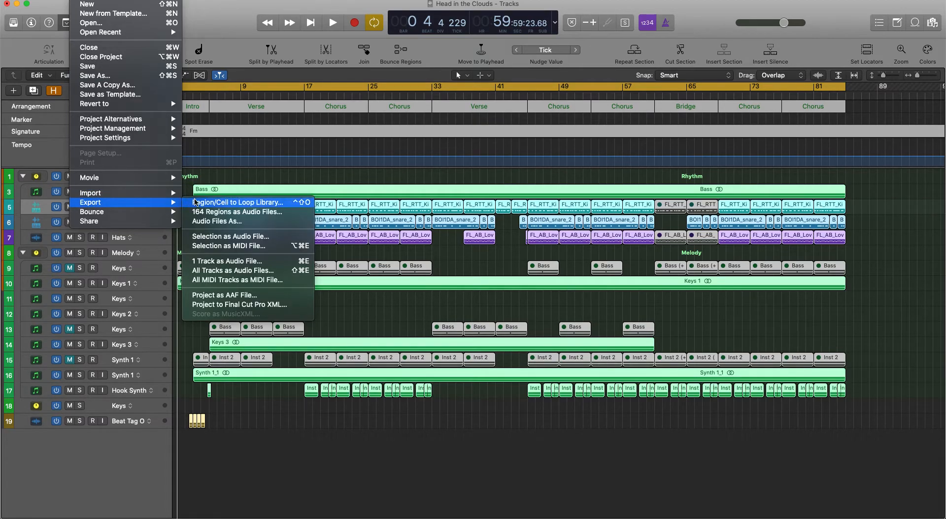
pyautogui.moveTo(249, 270)
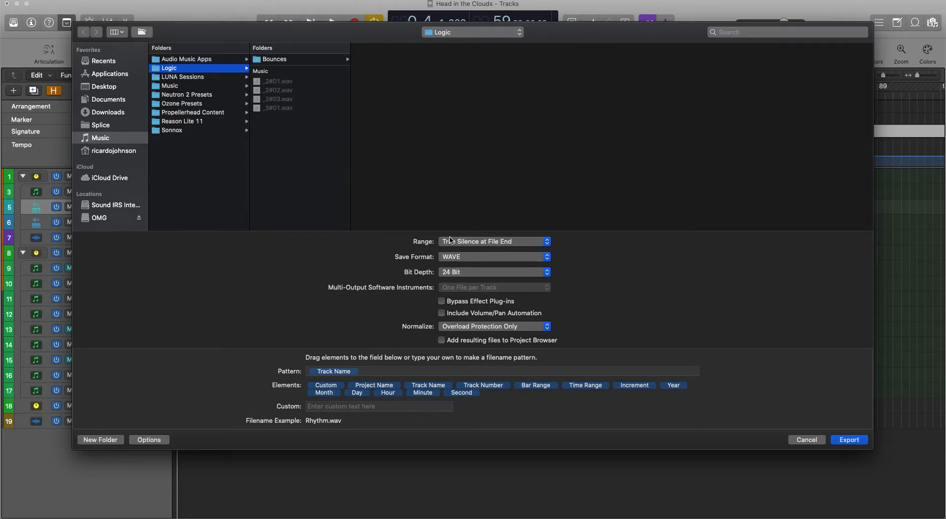
pyautogui.click(493, 242)
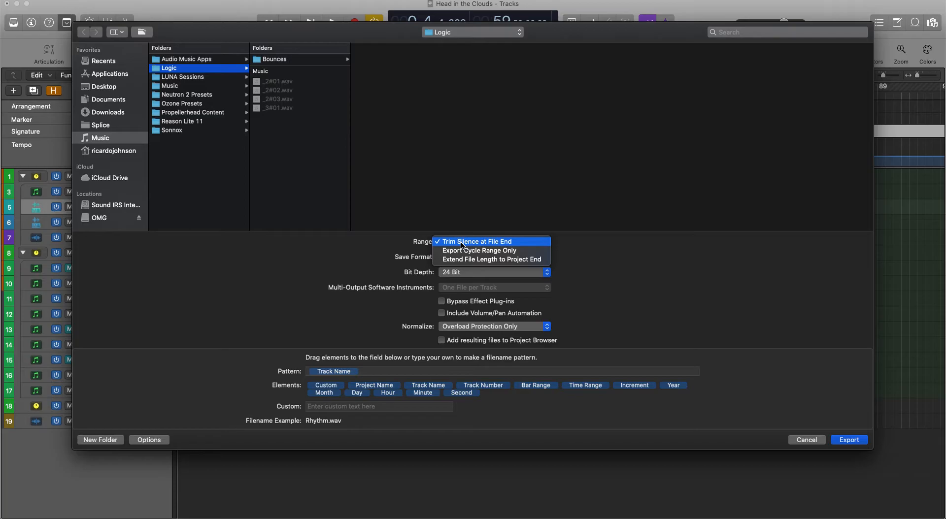
pyautogui.click(477, 241)
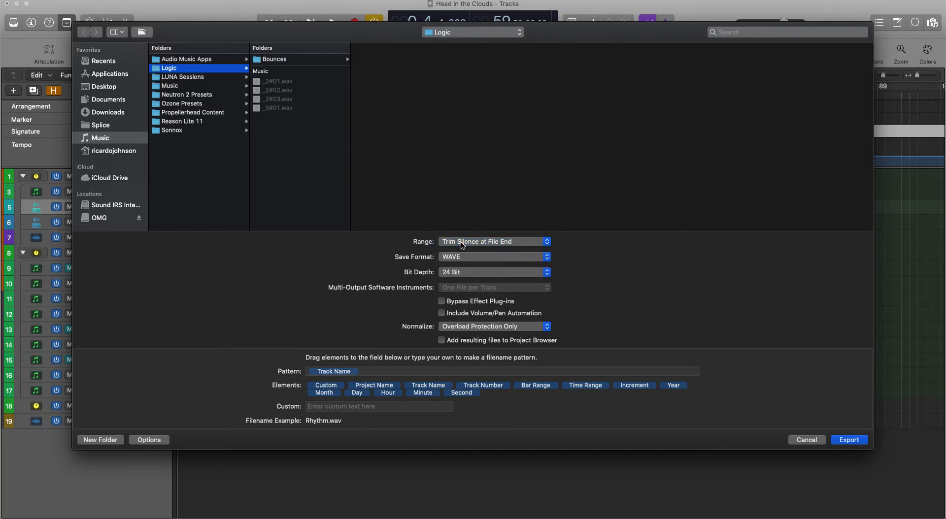
pyautogui.click(493, 256)
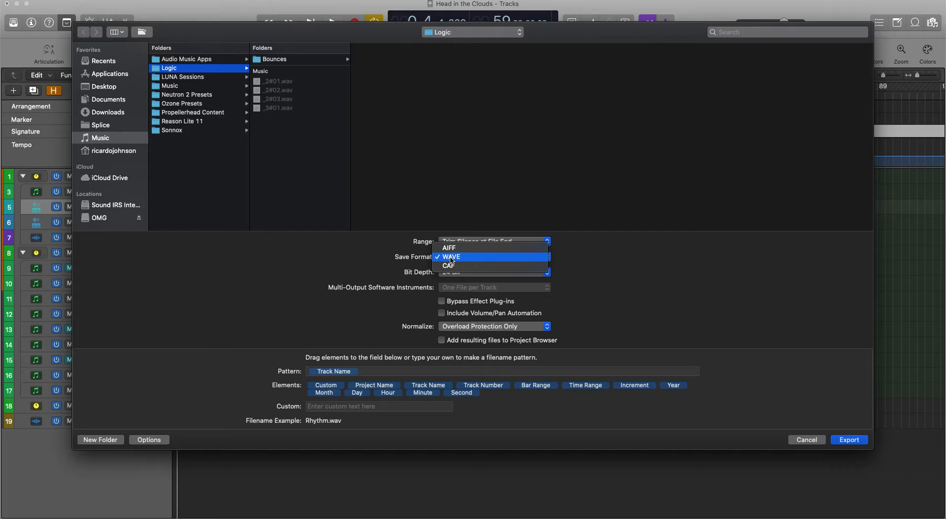
pyautogui.click(450, 257)
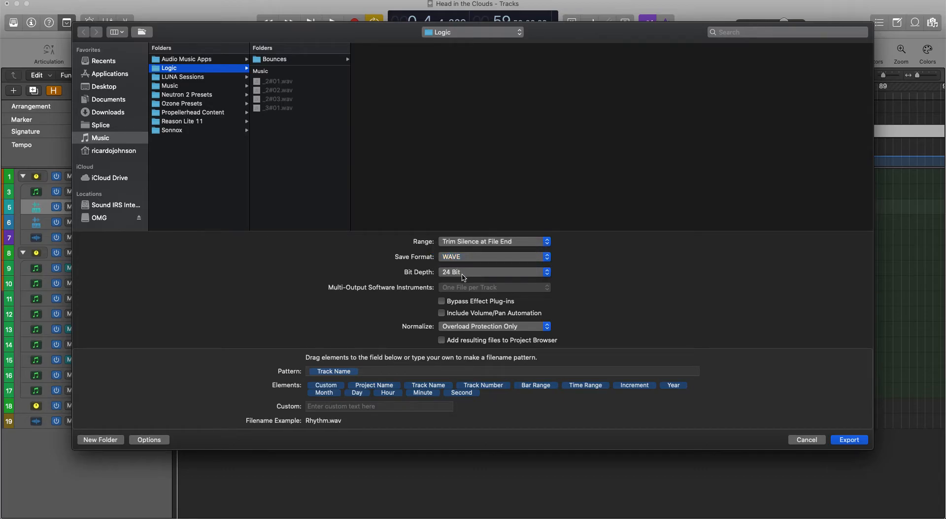
pyautogui.click(494, 272)
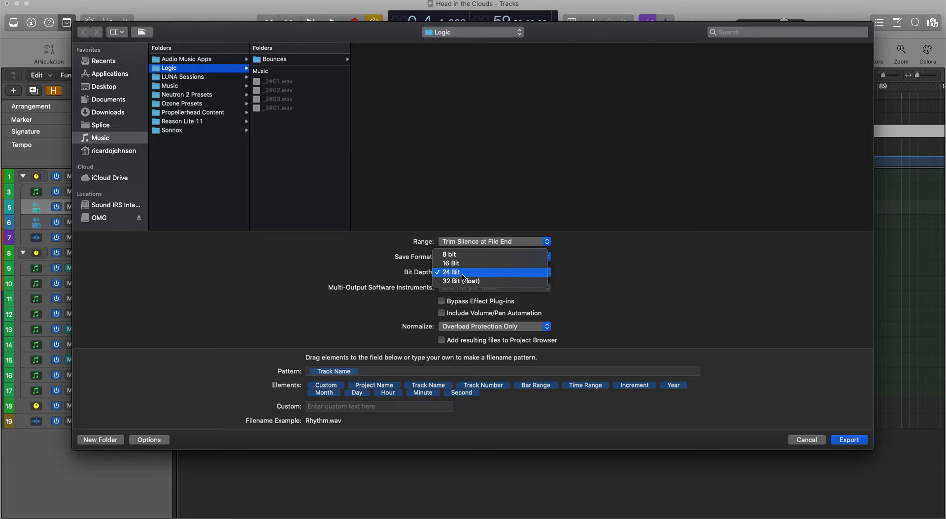
pyautogui.click(463, 272)
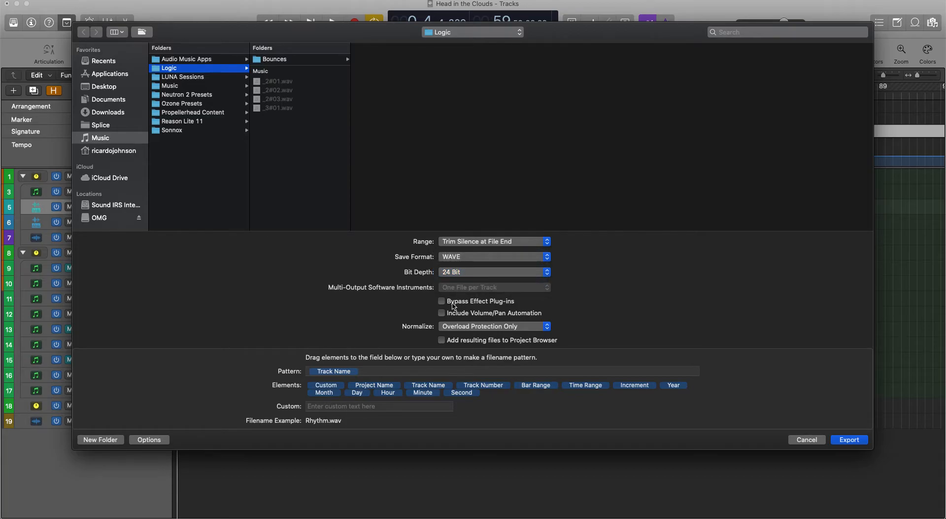
pyautogui.moveTo(474, 304)
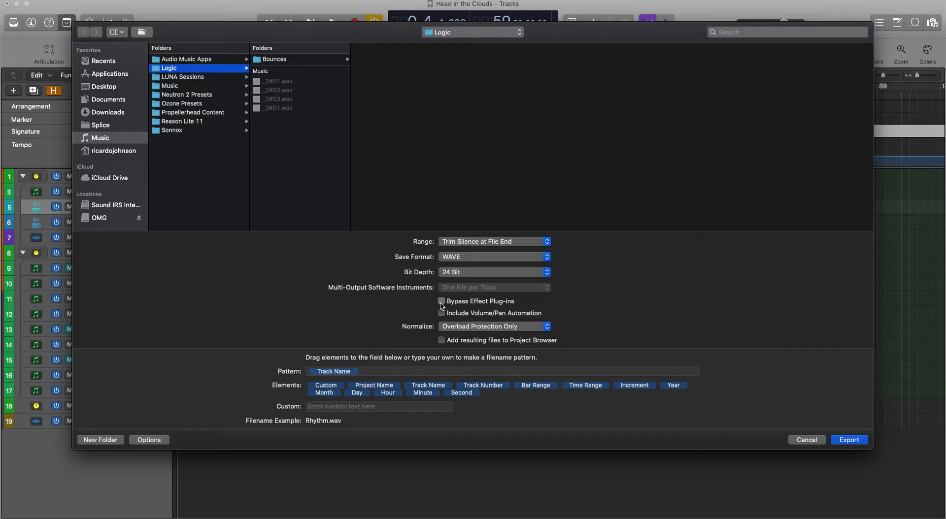
pyautogui.click(442, 301)
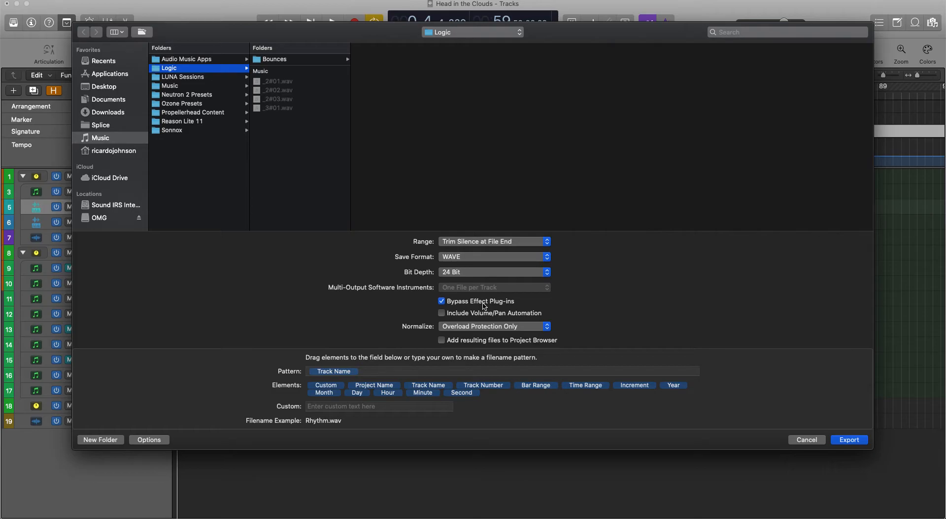
pyautogui.moveTo(411, 229)
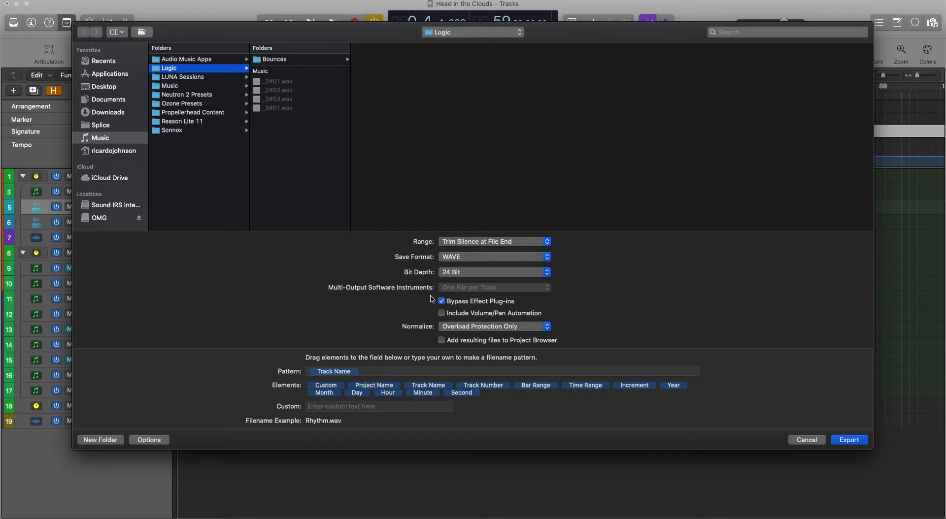
pyautogui.click(442, 301)
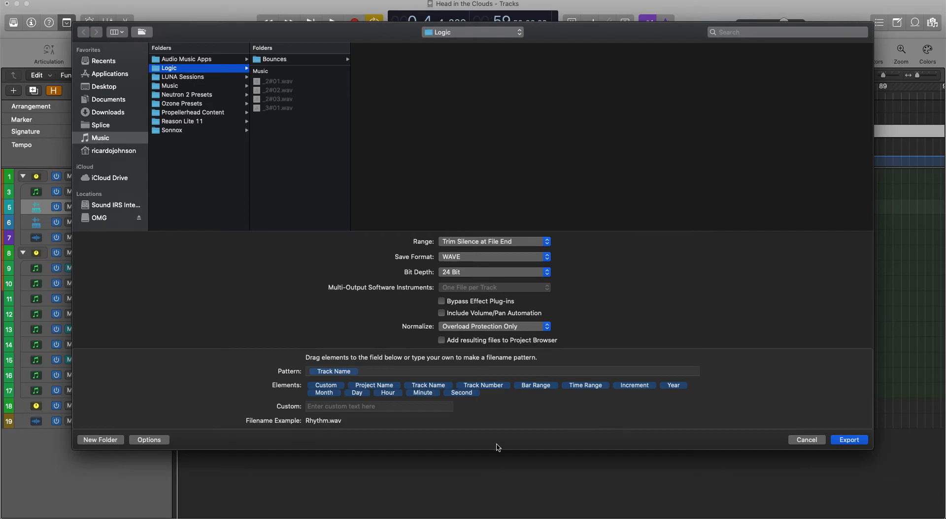
pyautogui.moveTo(98, 397)
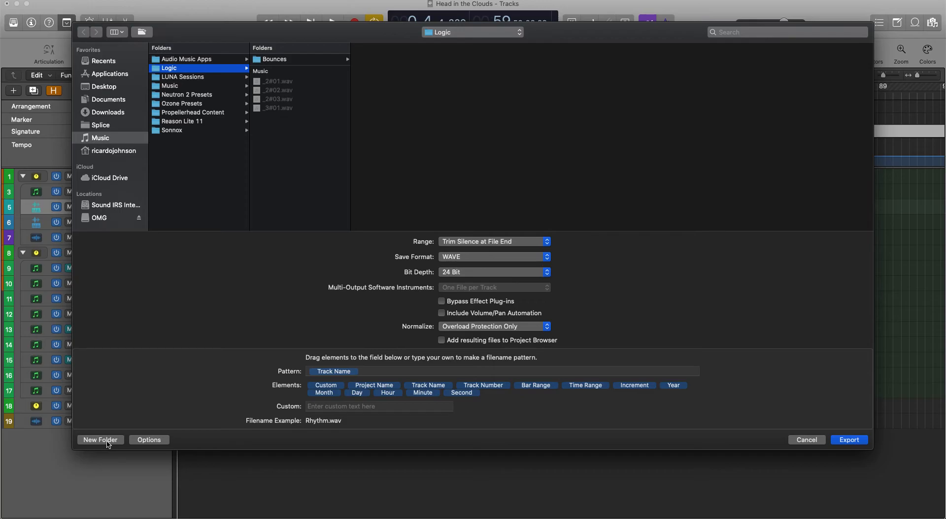
pyautogui.moveTo(585, 451)
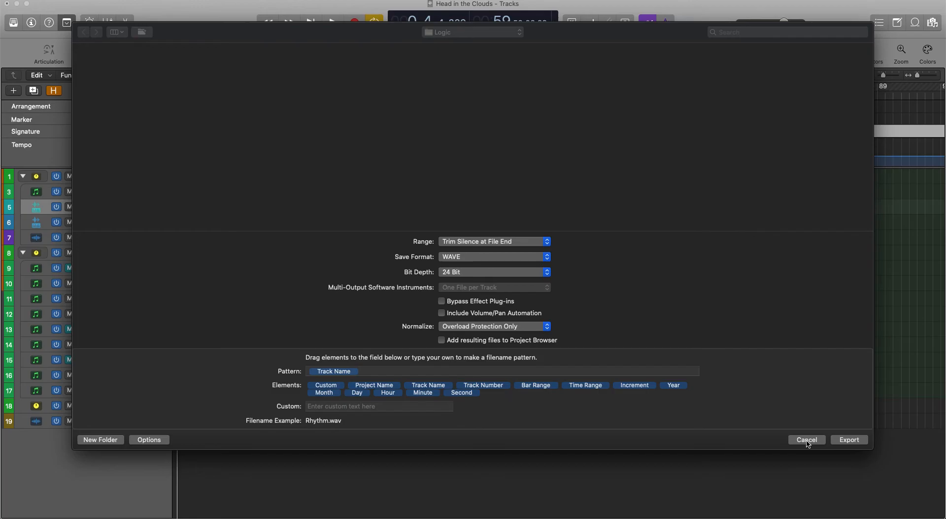
# - Cancel the export dialog without exporting, returning to the arrangement
pyautogui.click(806, 440)
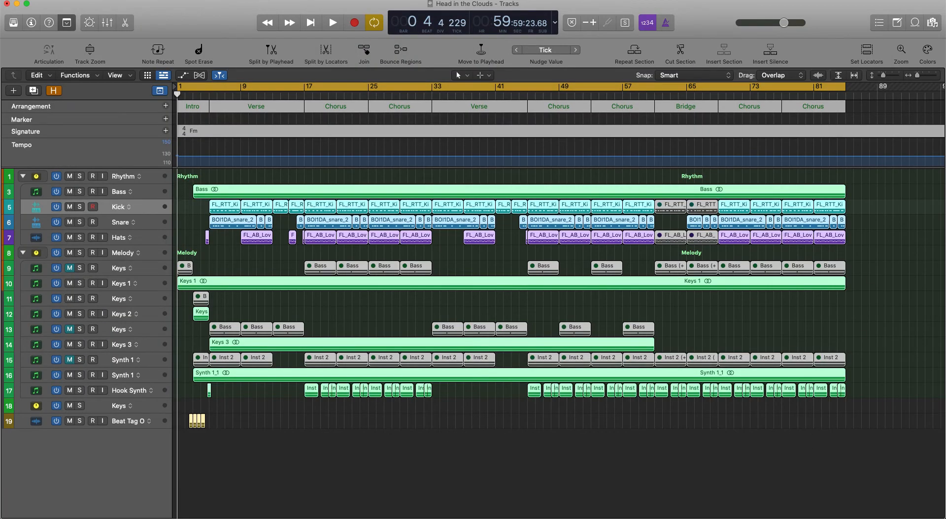